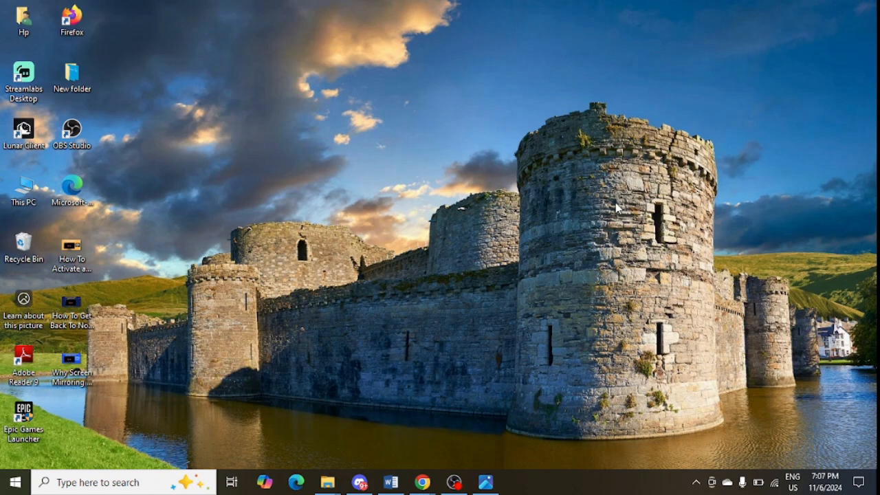
Search Windows for 'firewall' to reach Windows Defender Firewall
click(103, 481)
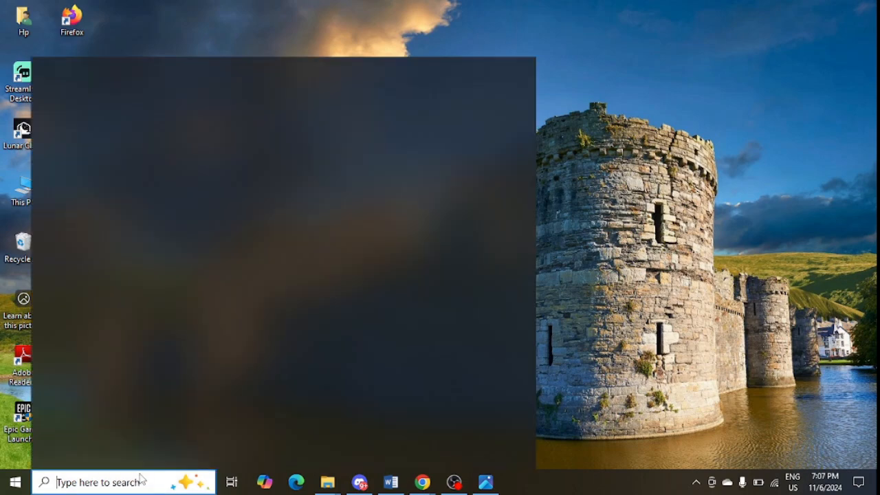
text(fir)
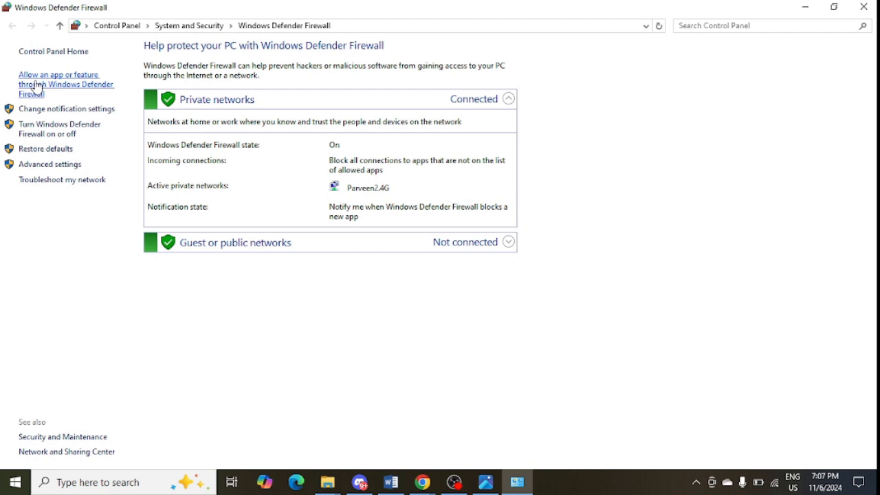
Bring up the firewall's allowed-apps list and scroll to the Java entries
click(58, 74)
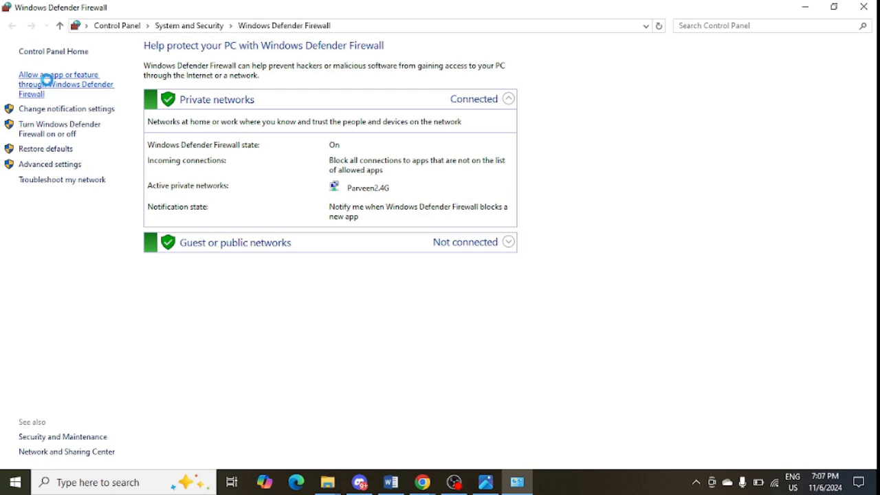
click(59, 74)
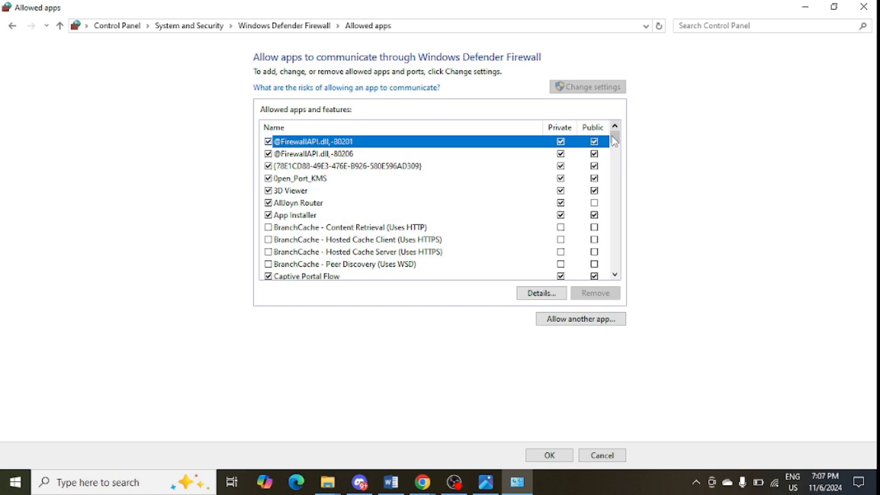
scroll(down, 3)
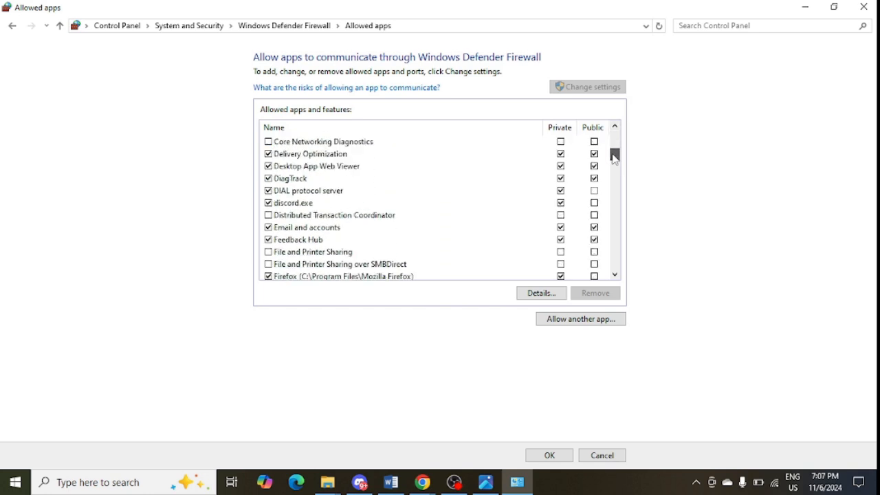
scroll(down, 3)
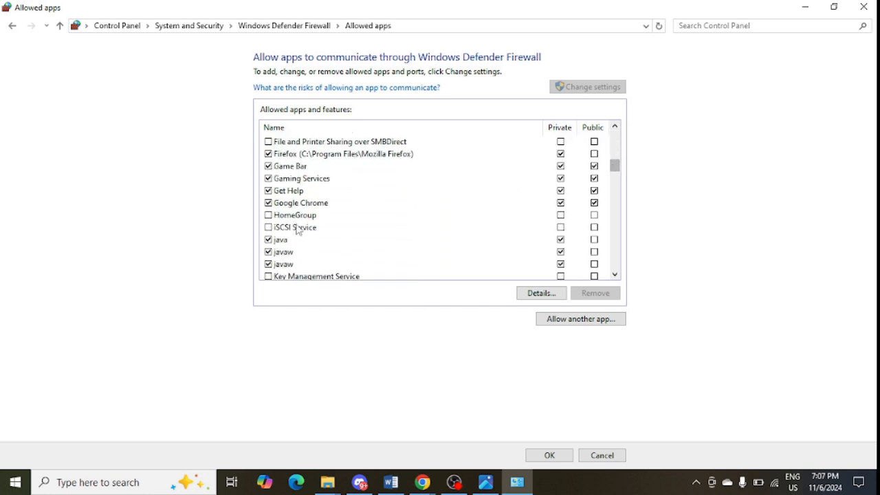
mouse_move(478, 253)
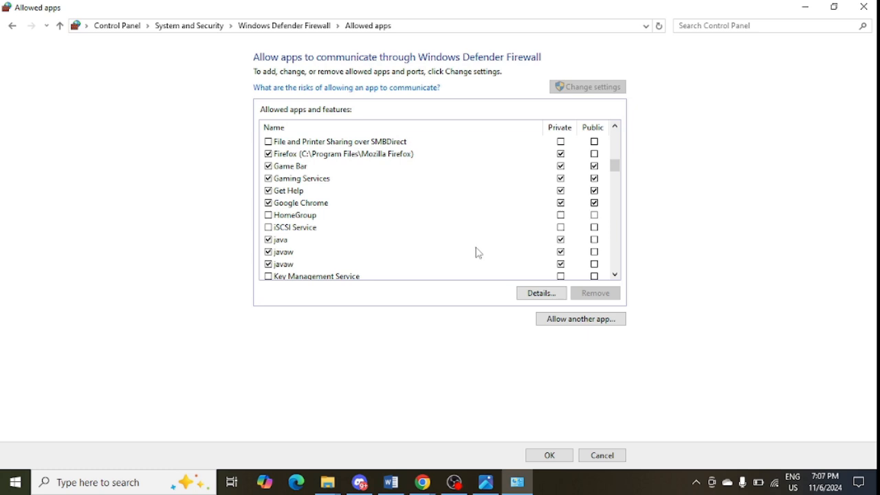
Allow java and javaw on public networks and save with OK
click(594, 239)
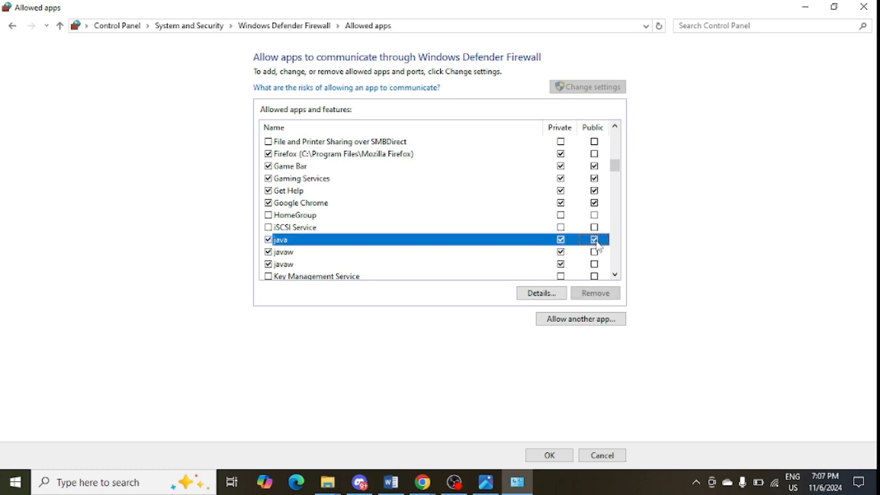
click(282, 251)
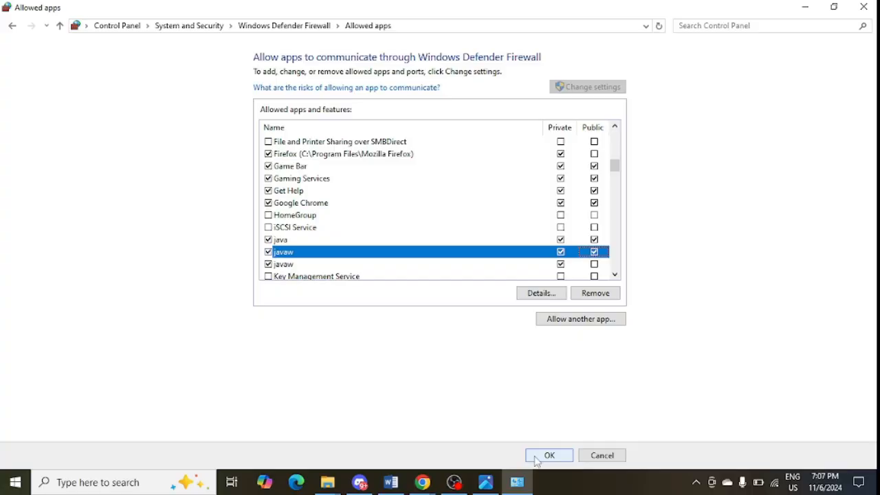
click(548, 455)
text(c)
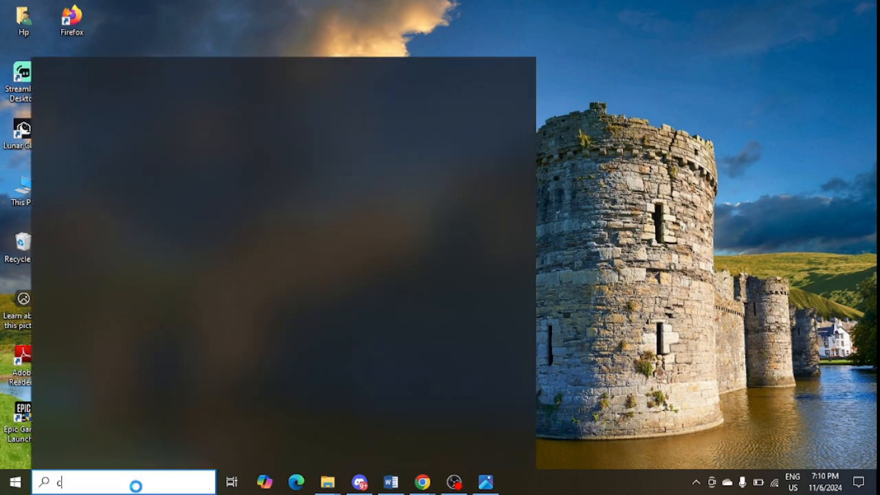
Search for Control Panel and view the installed programs, including Java 8 Update 51
text(ontrol Panel)
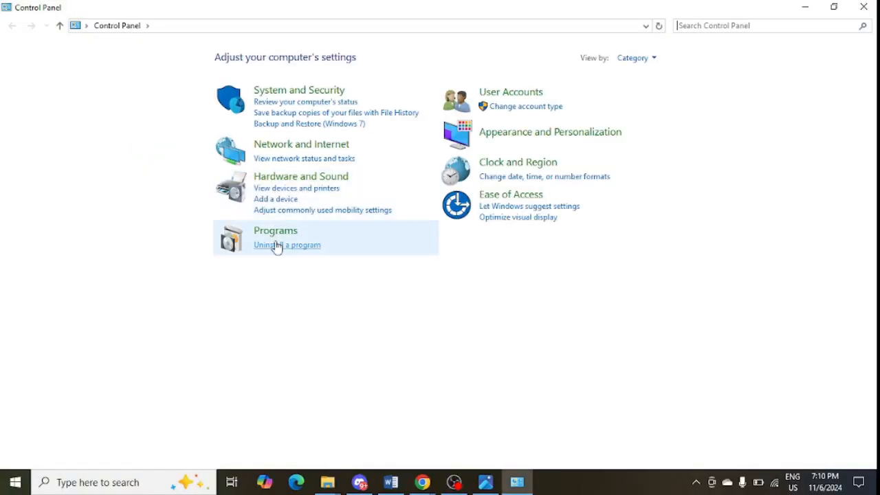
click(286, 245)
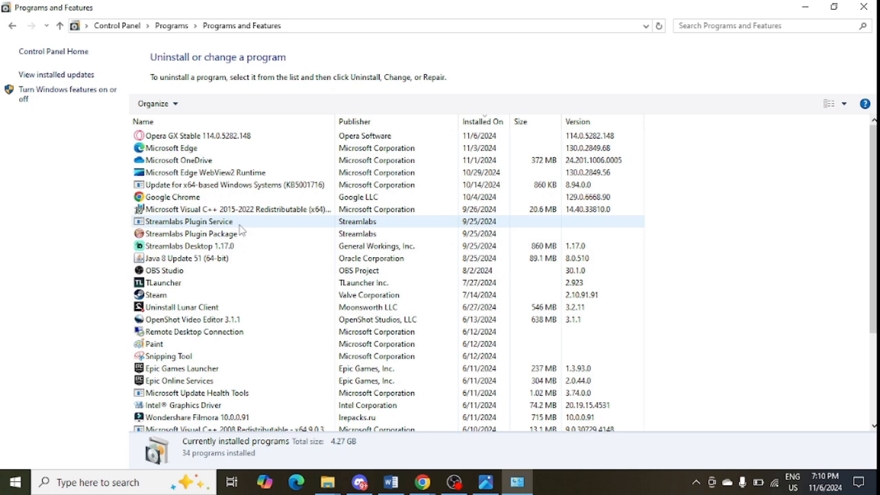
click(182, 308)
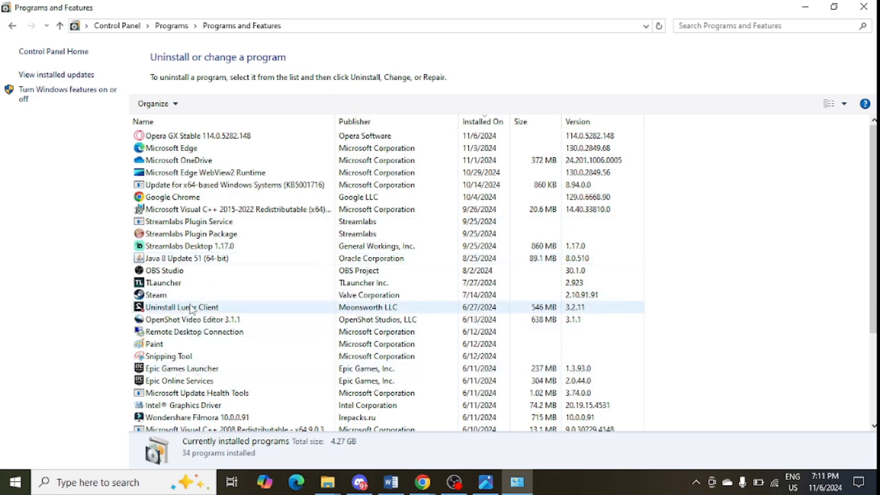
click(186, 259)
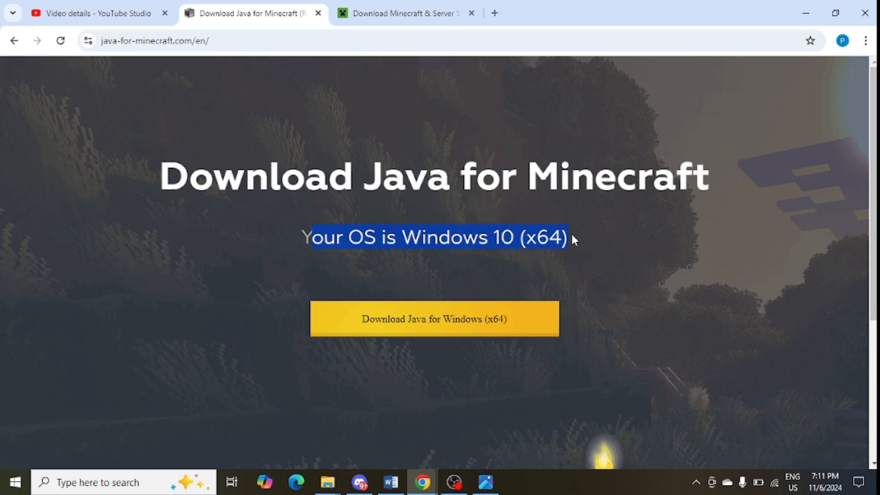
mouse_move(550, 272)
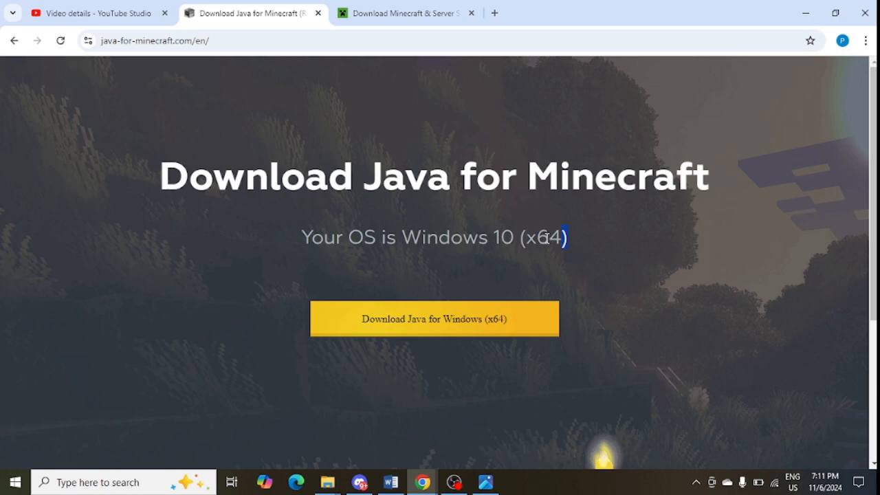
Highlight 'x64' in the detected OS line Windows 10 (x64)
double_click(543, 236)
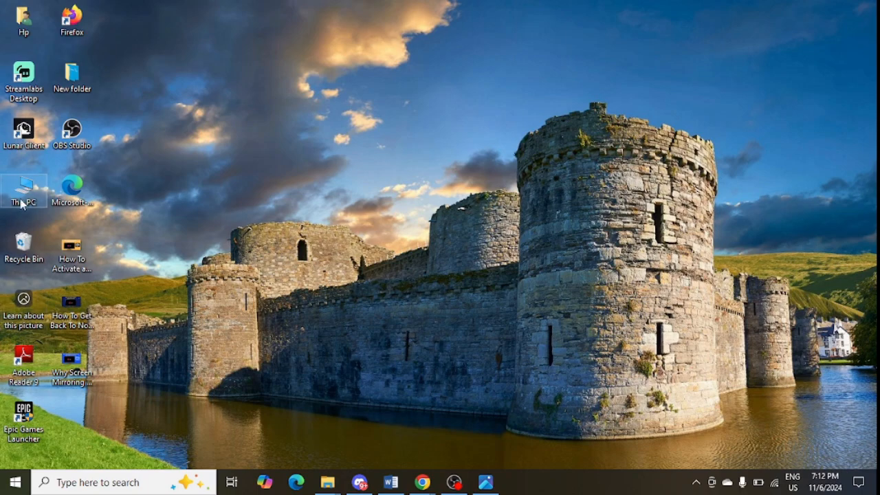
Browse This PC > C: > Program Files into the Java folder
double_click(25, 191)
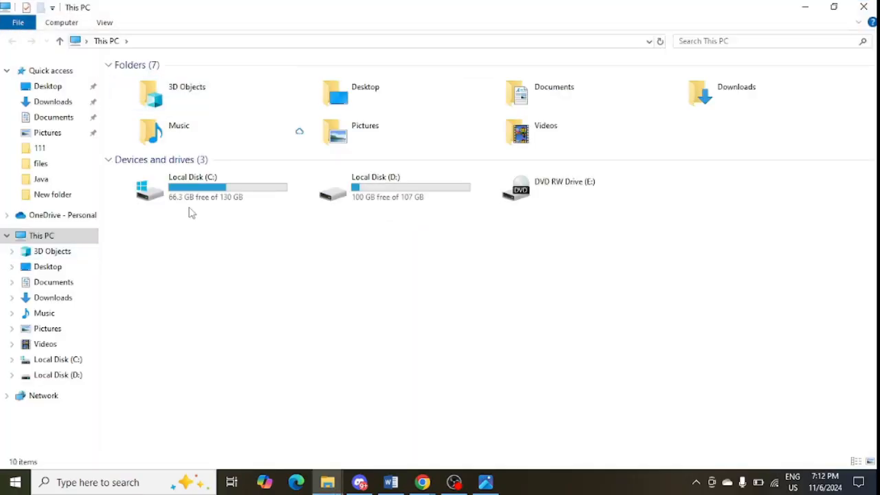
double_click(192, 189)
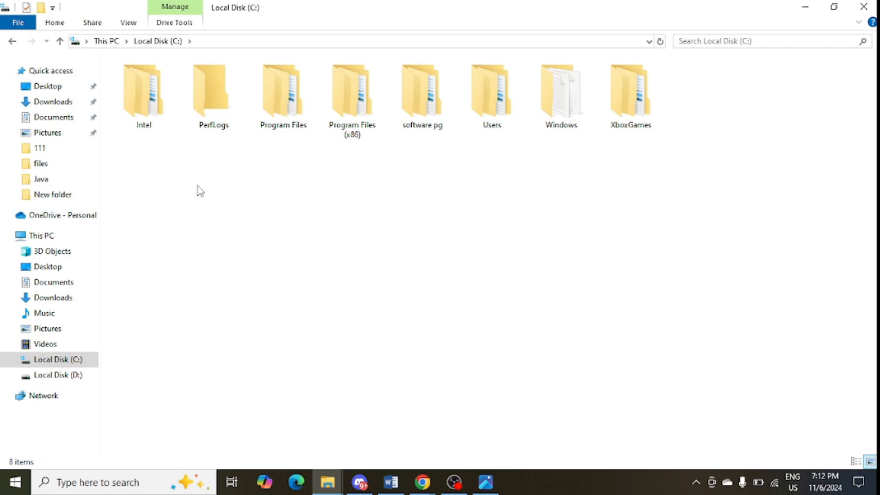
click(283, 93)
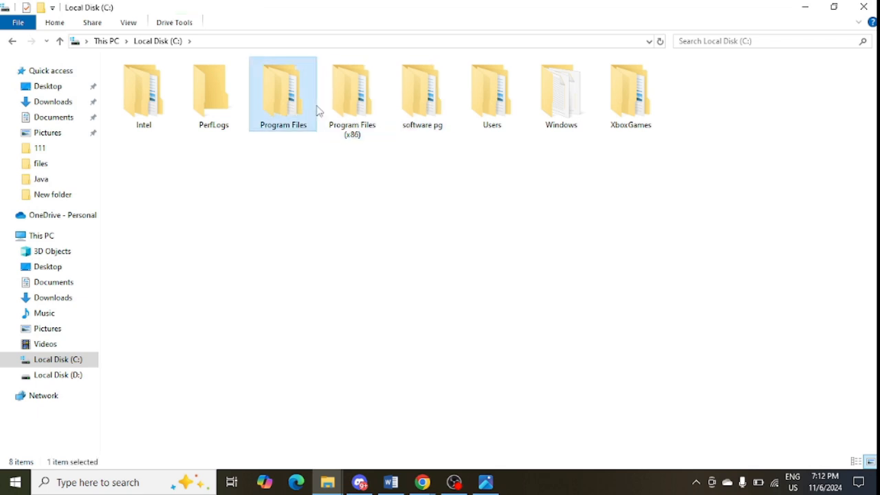
double_click(283, 93)
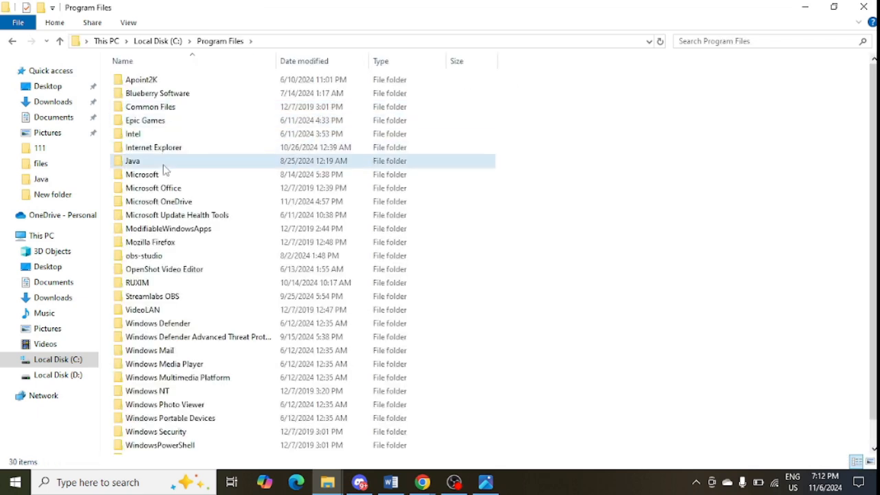
double_click(132, 160)
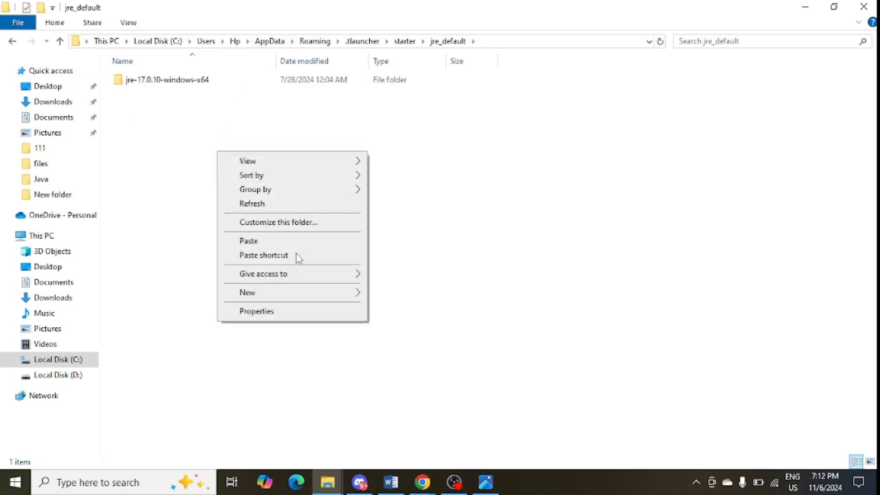
Reach the TLauncher jre_default folder with the jre-17.0.10-windows-x64 runtime
click(278, 245)
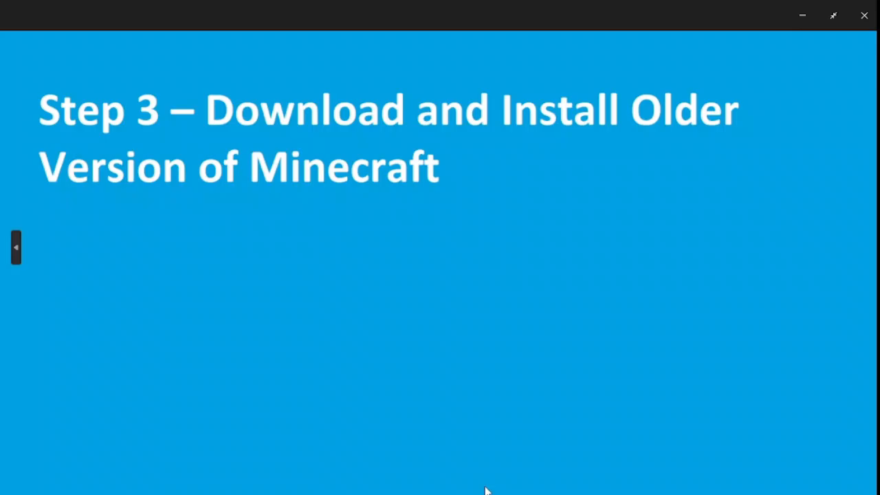
click(406, 12)
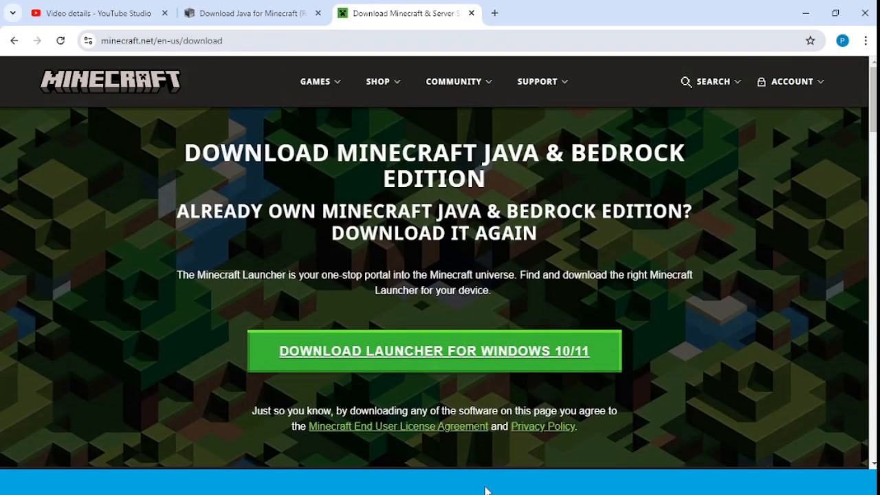
Scroll the Minecraft download page down to the Minecraft Server Software section
scroll(down, 3)
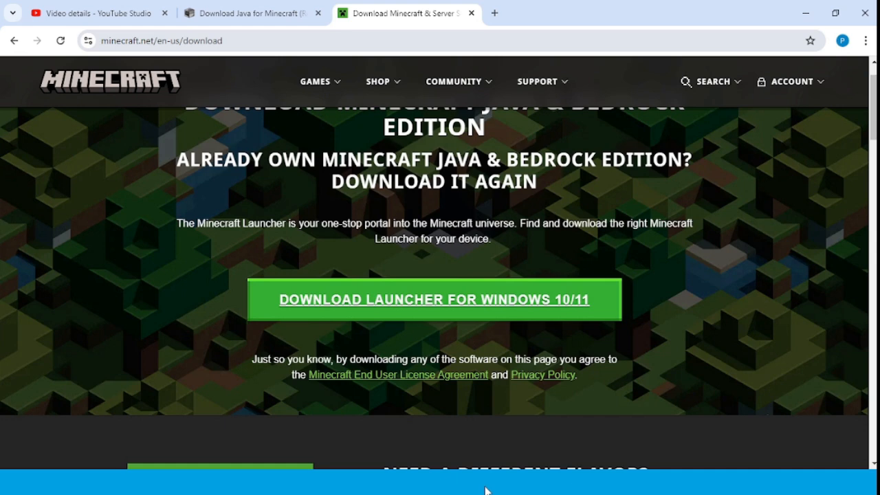
scroll(down, 3)
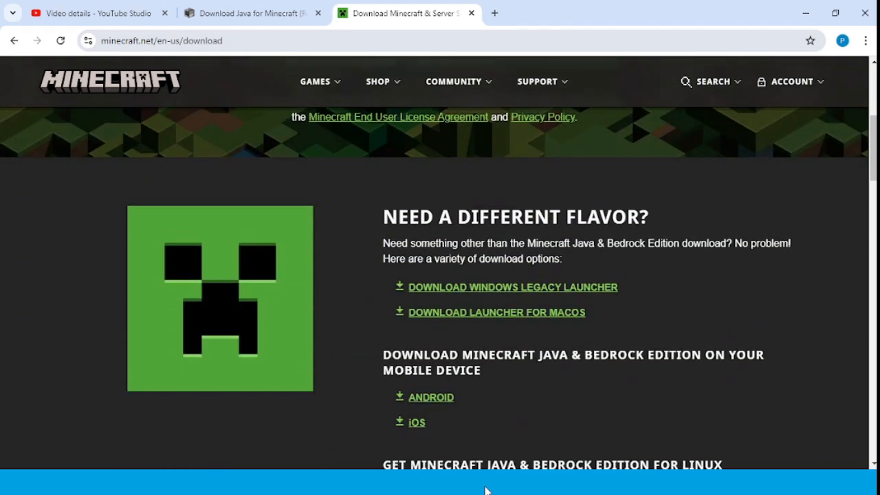
scroll(down, 3)
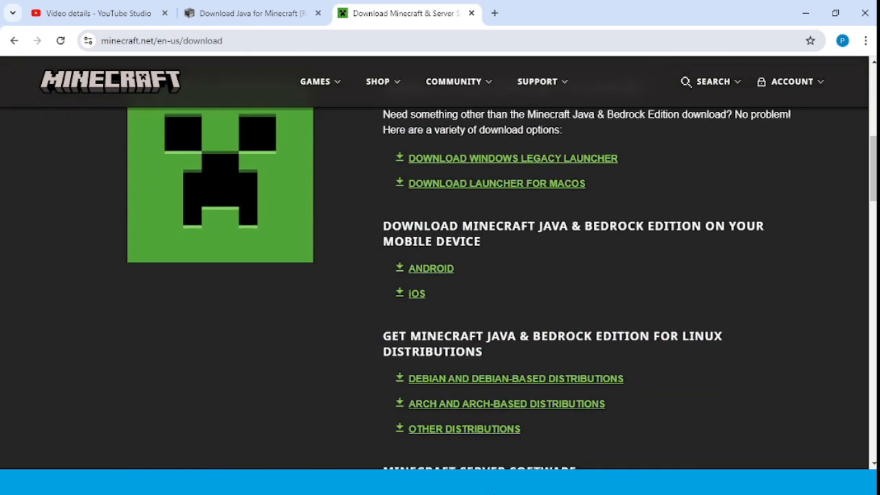
mouse_move(580, 201)
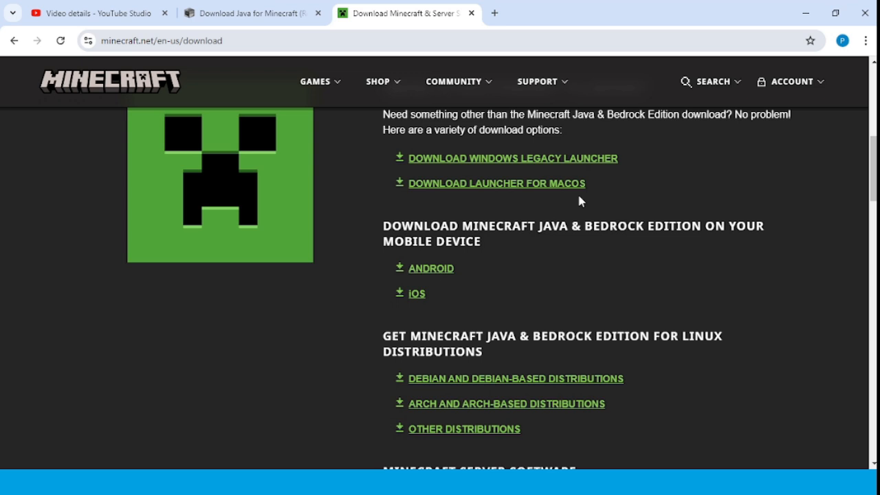
scroll(down, 3)
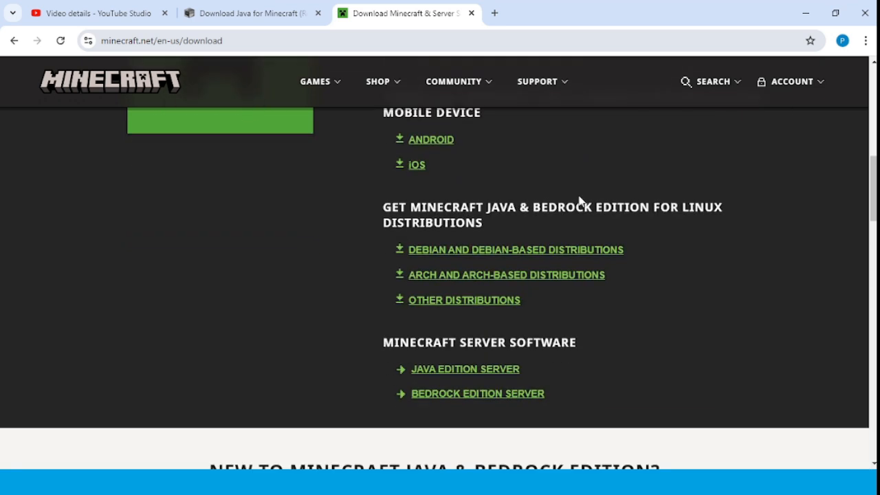
mouse_move(538, 325)
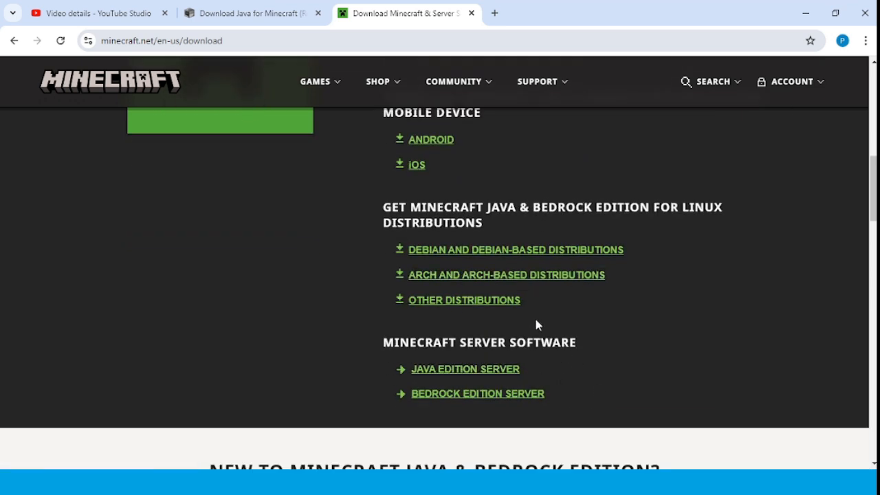
mouse_move(665, 264)
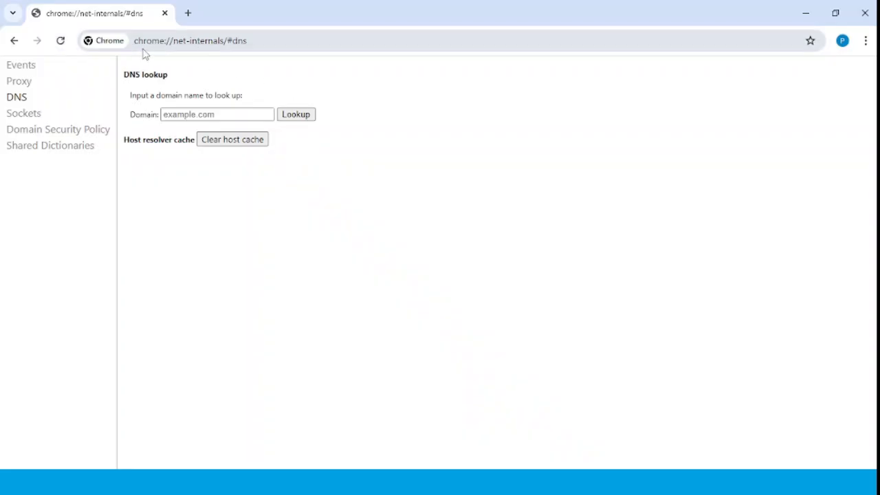
Run a DNS lookup for aternos.org on chrome://net-internals/#dns
click(189, 41)
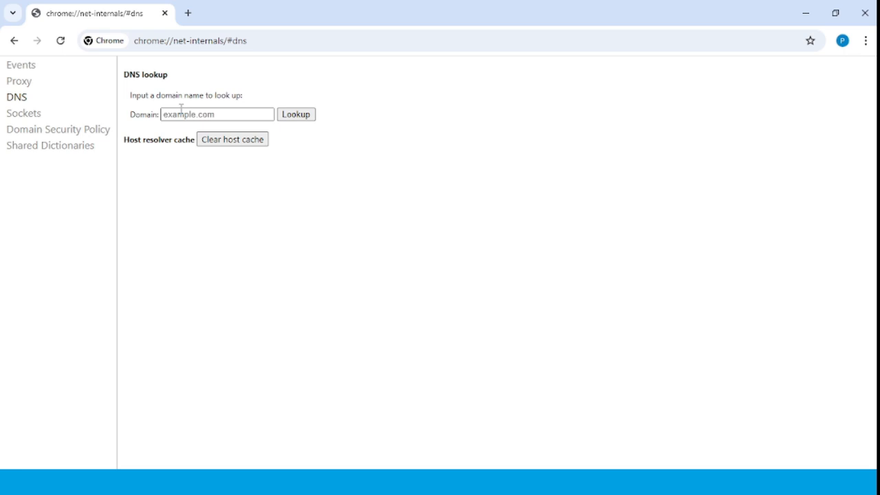
click(217, 114)
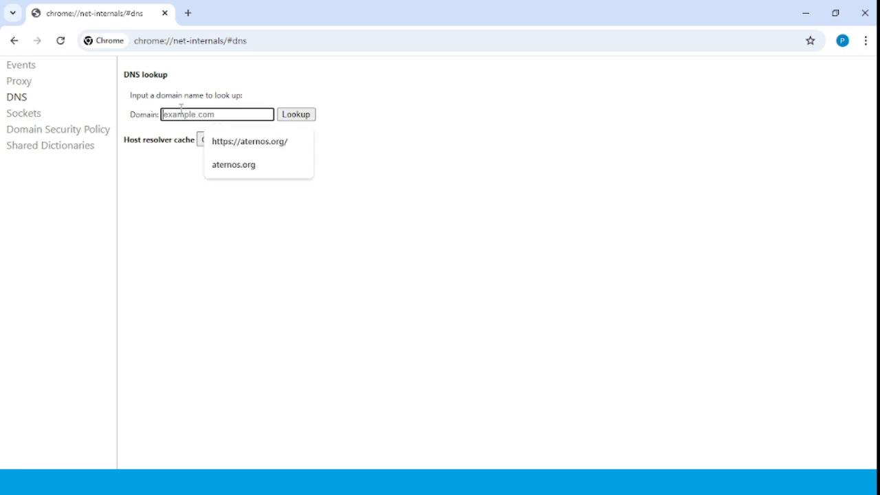
click(234, 165)
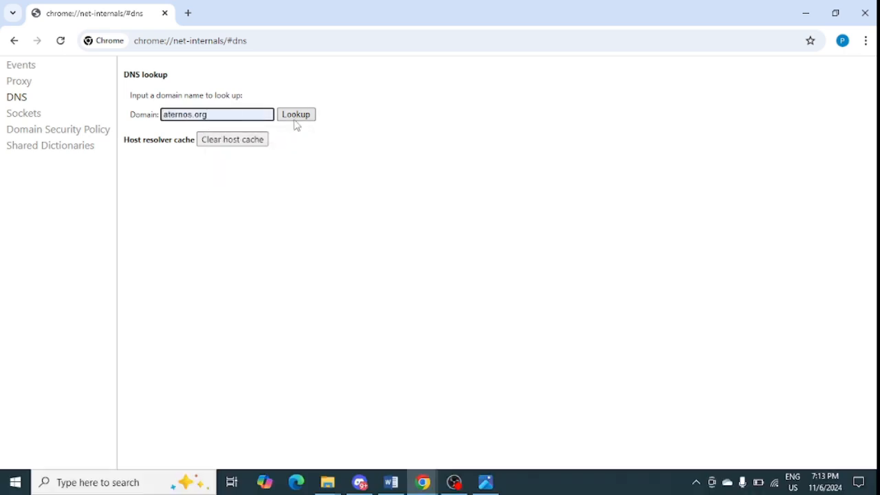
click(296, 114)
text(c)
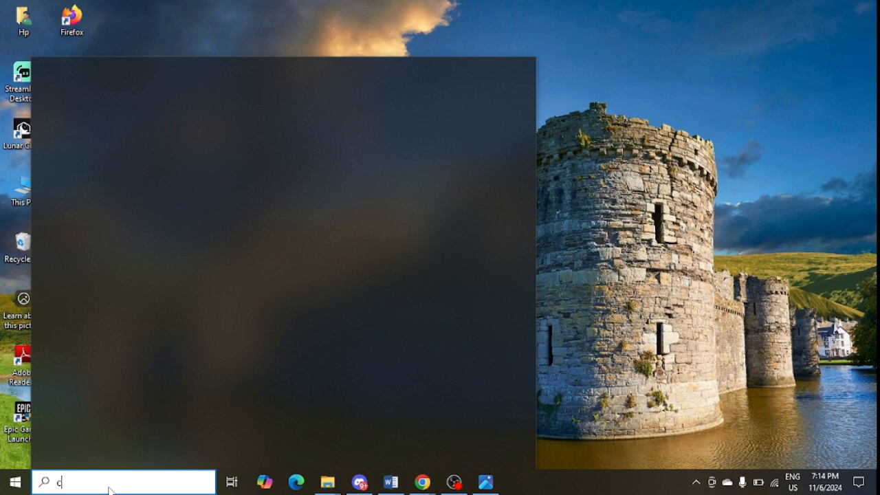
Search for Command Prompt and launch it as administrator for ipconfig /flushdns
text(ommand Prompt)
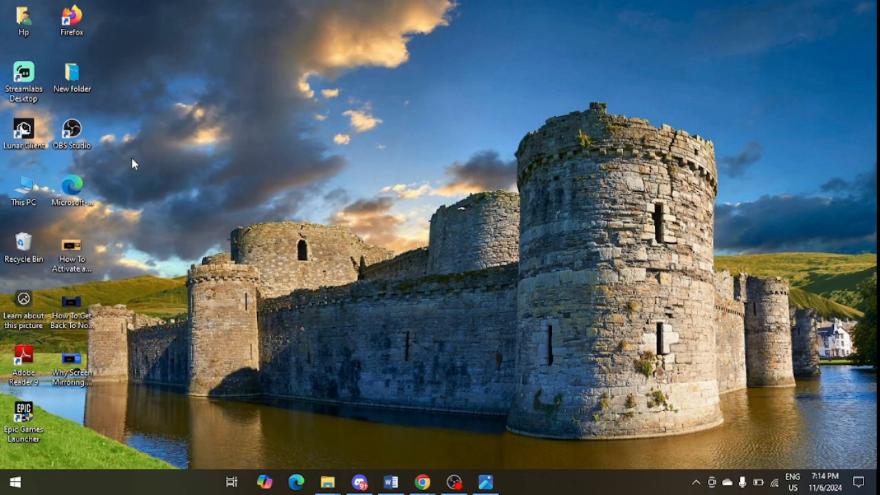
click(517, 482)
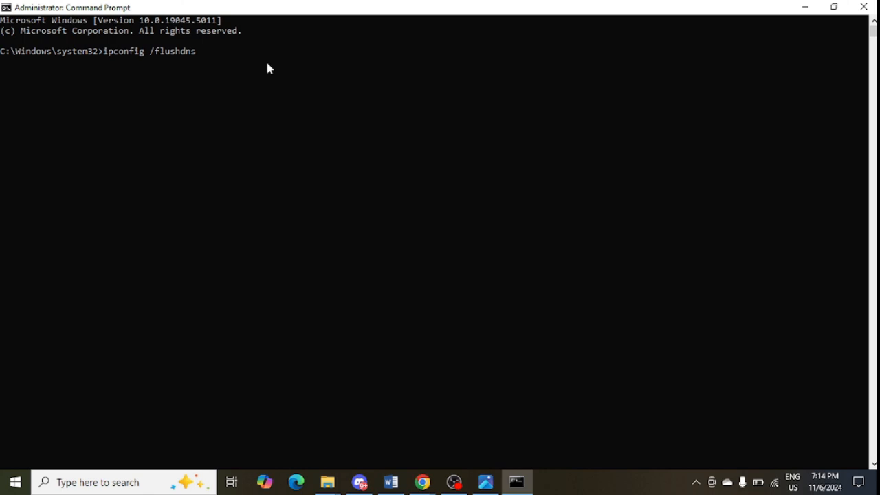
mouse_move(216, 70)
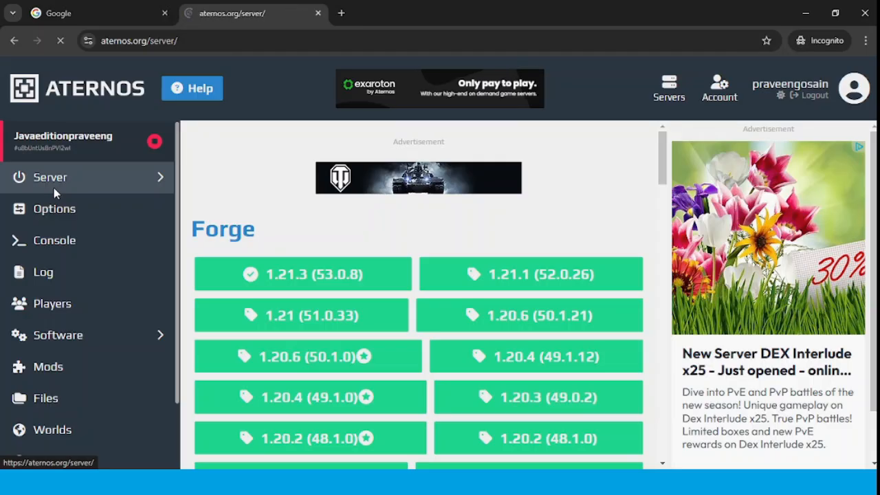
Go to the Aternos server's options and scroll to server.properties
click(50, 176)
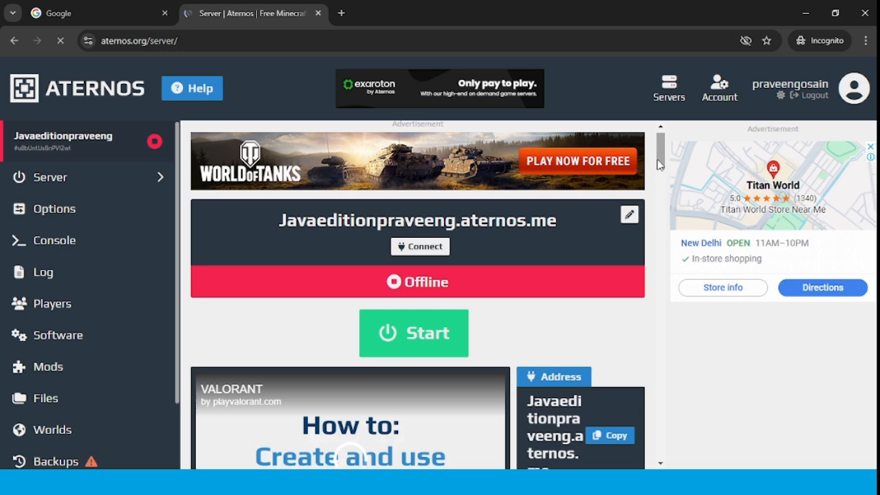
click(54, 209)
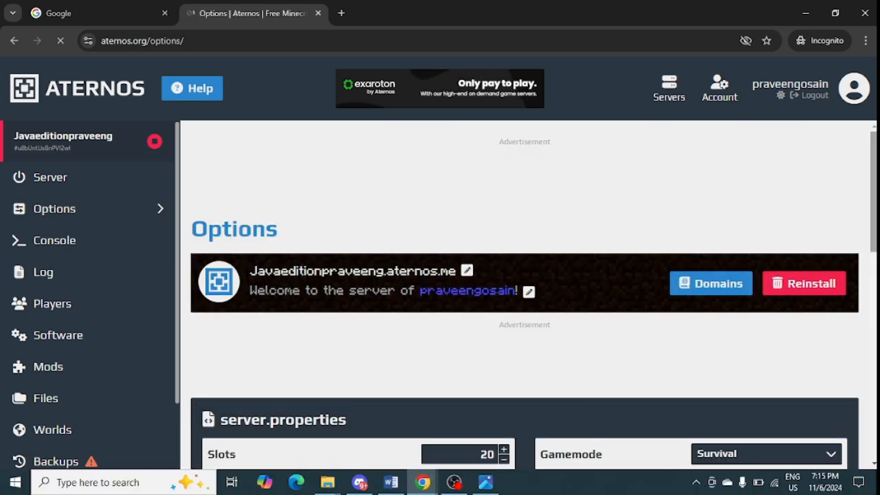
scroll(down, 3)
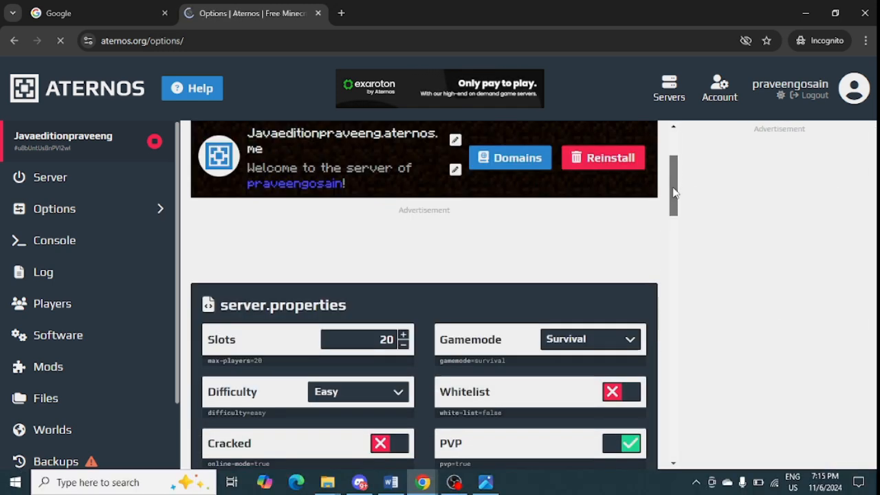
scroll(down, 3)
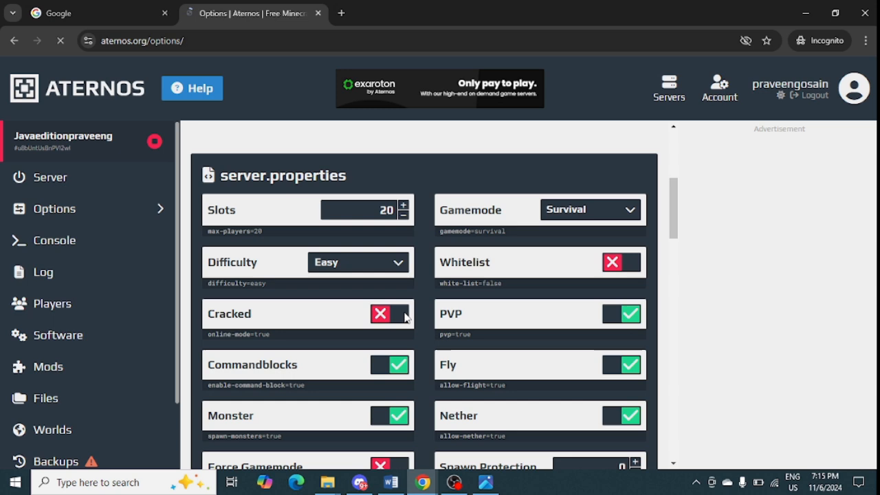
Enable Cracked mode and the Whitelist
click(389, 313)
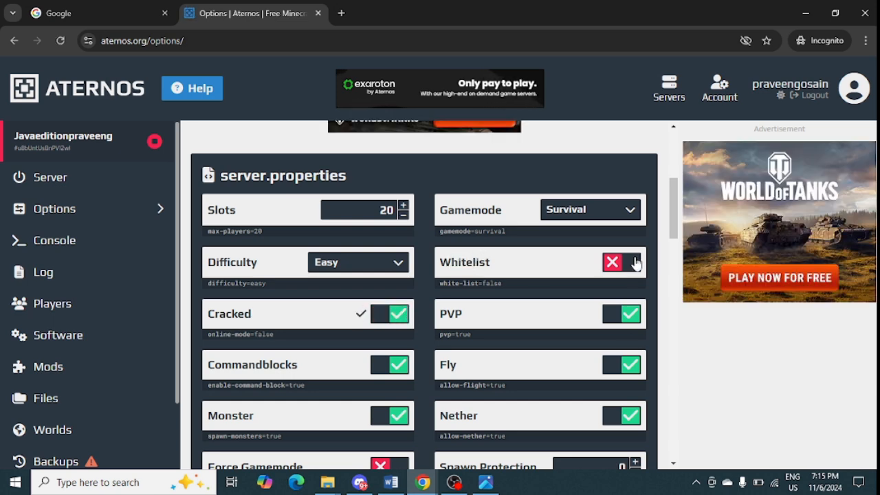
click(621, 261)
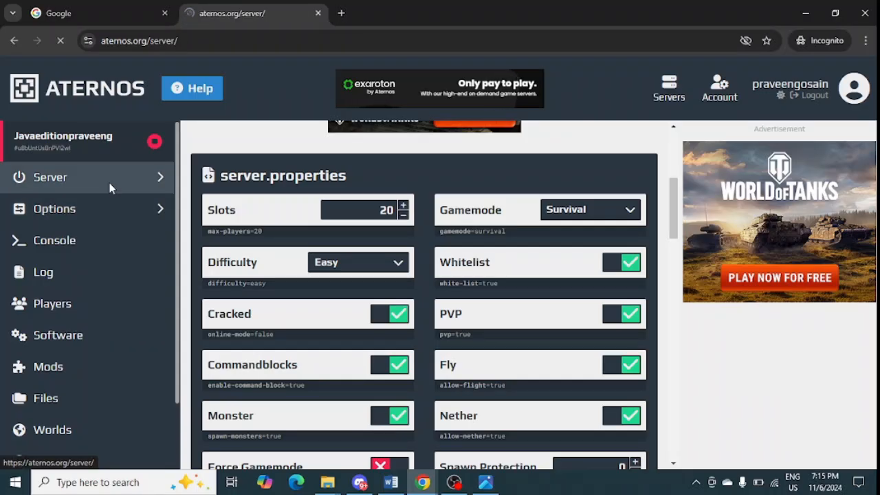
Start the Aternos server from its overview page
click(50, 176)
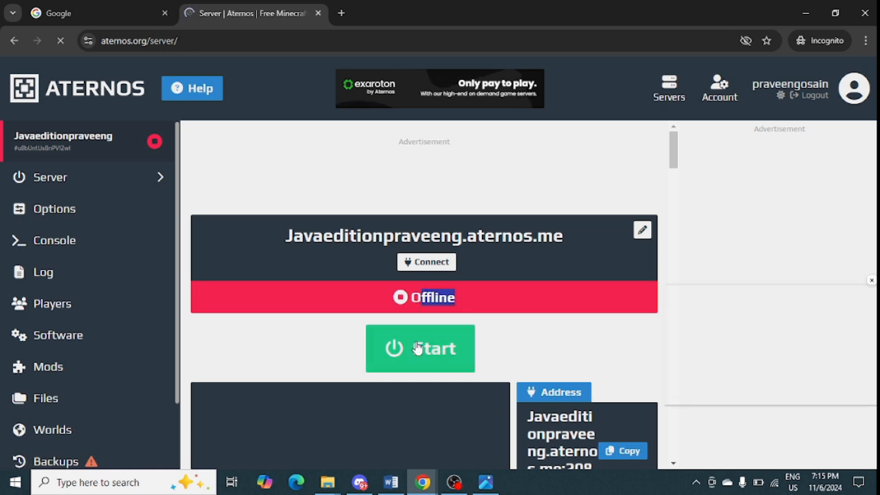
click(419, 348)
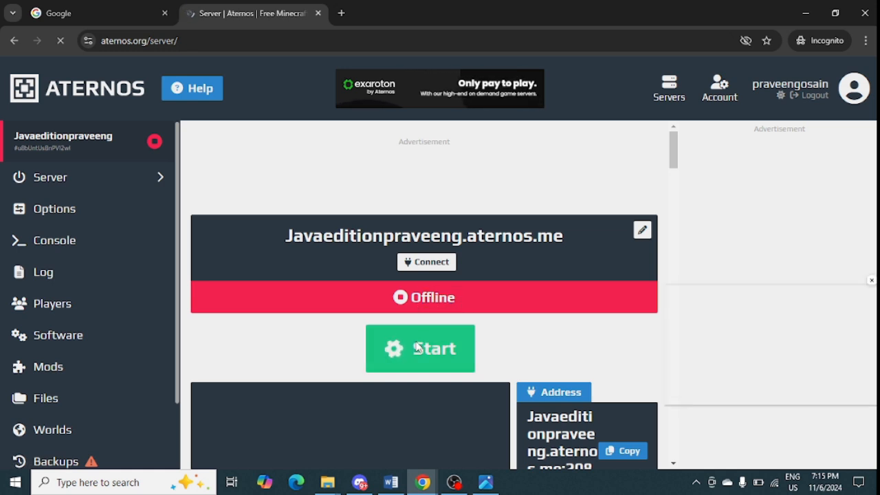
click(419, 347)
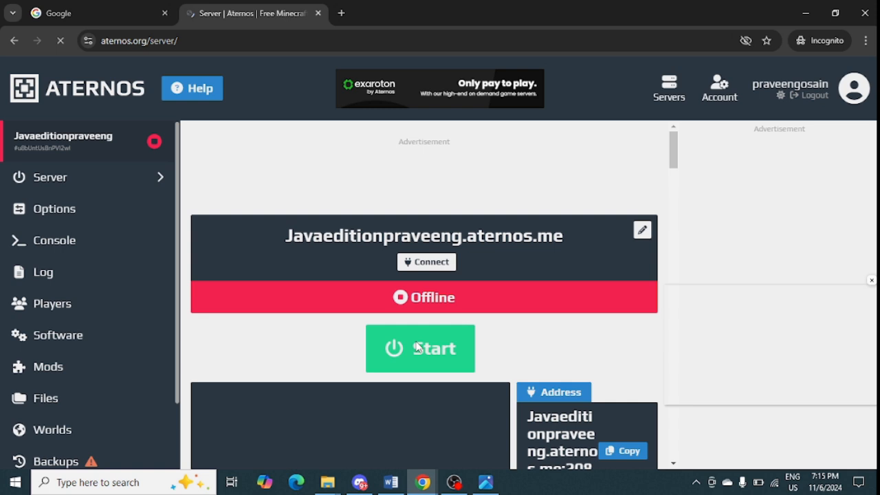
click(419, 348)
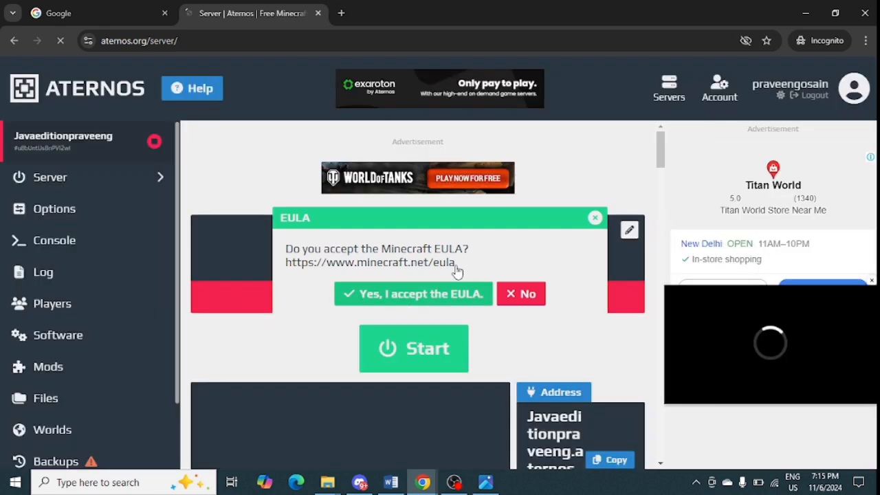
Accept the Minecraft EULA and view the Forge 1.21.3 software details
click(413, 294)
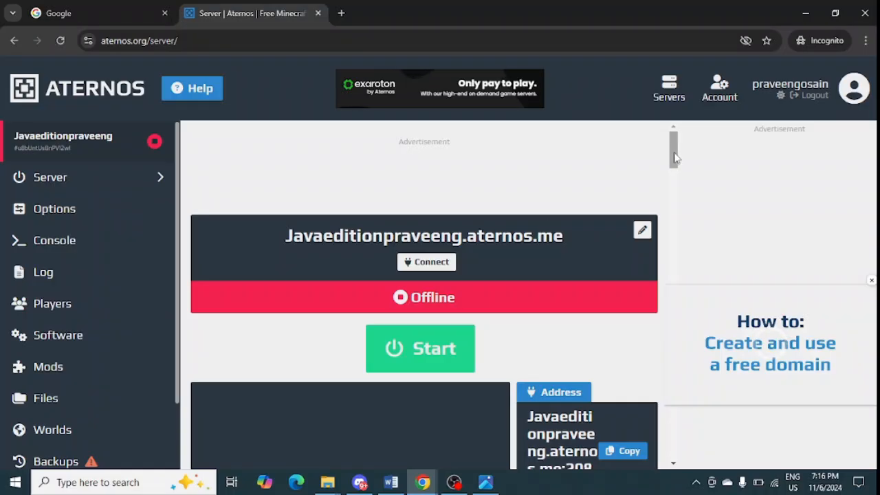
scroll(down, 3)
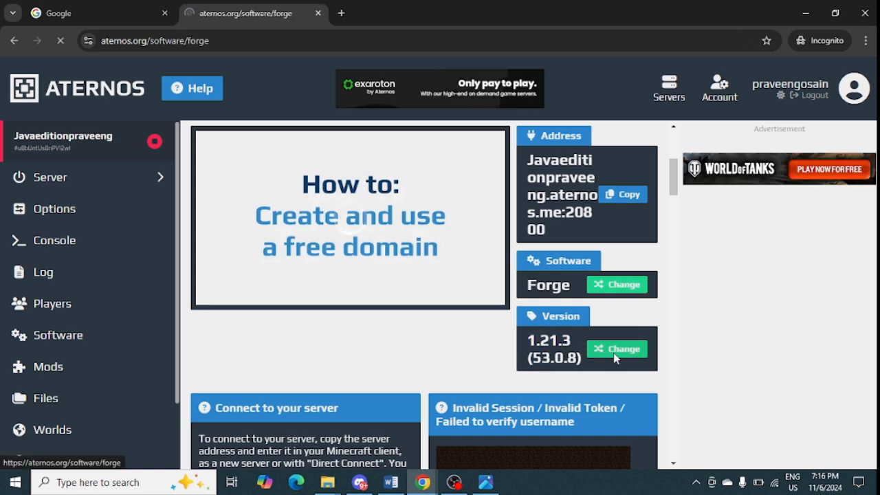
Reach the Forge version list via Software, showing 1.21.3 (53.0.8) as current
click(616, 349)
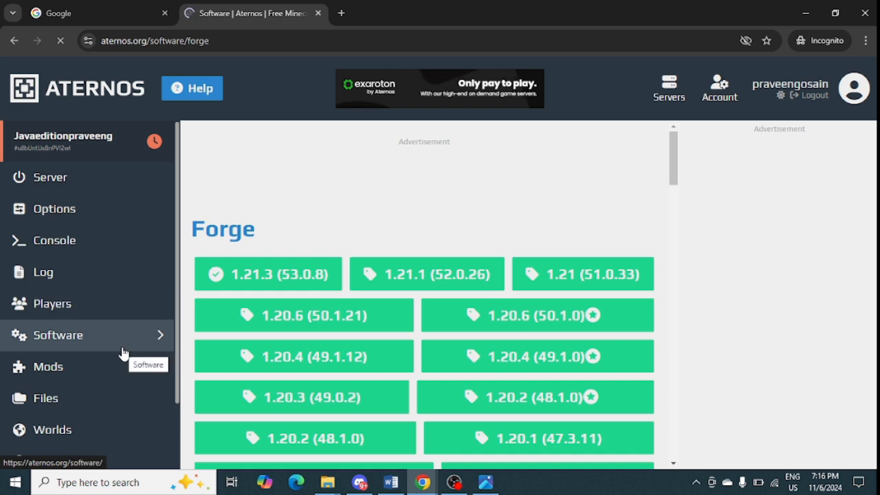
click(57, 336)
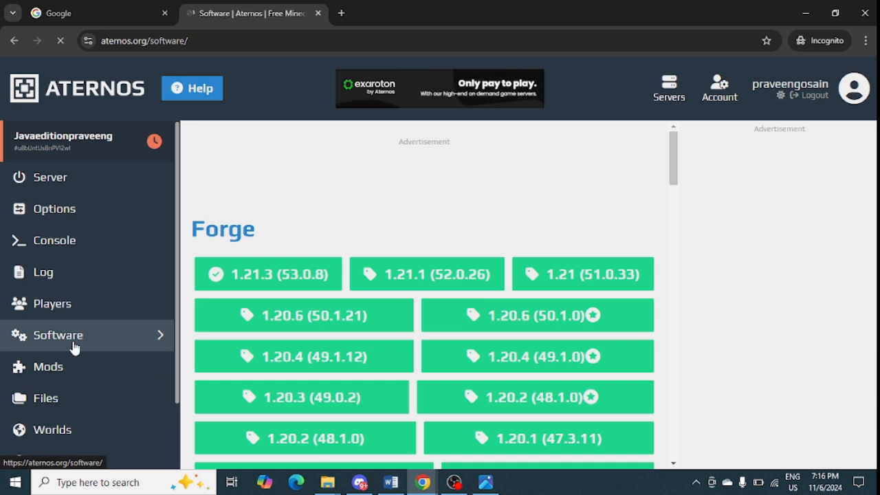
click(58, 335)
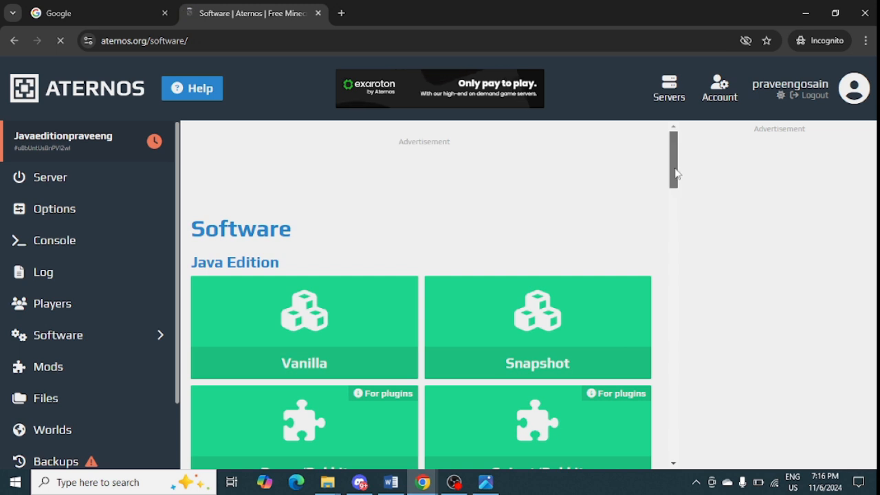
scroll(down, 3)
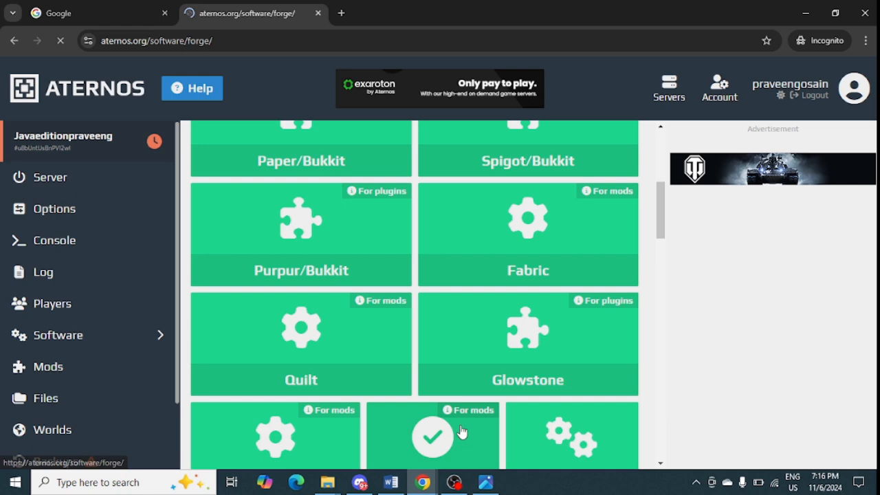
click(433, 438)
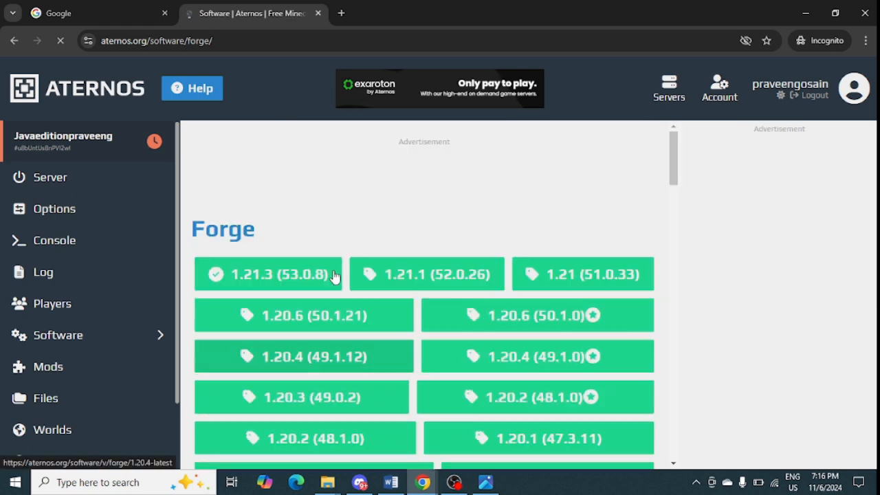